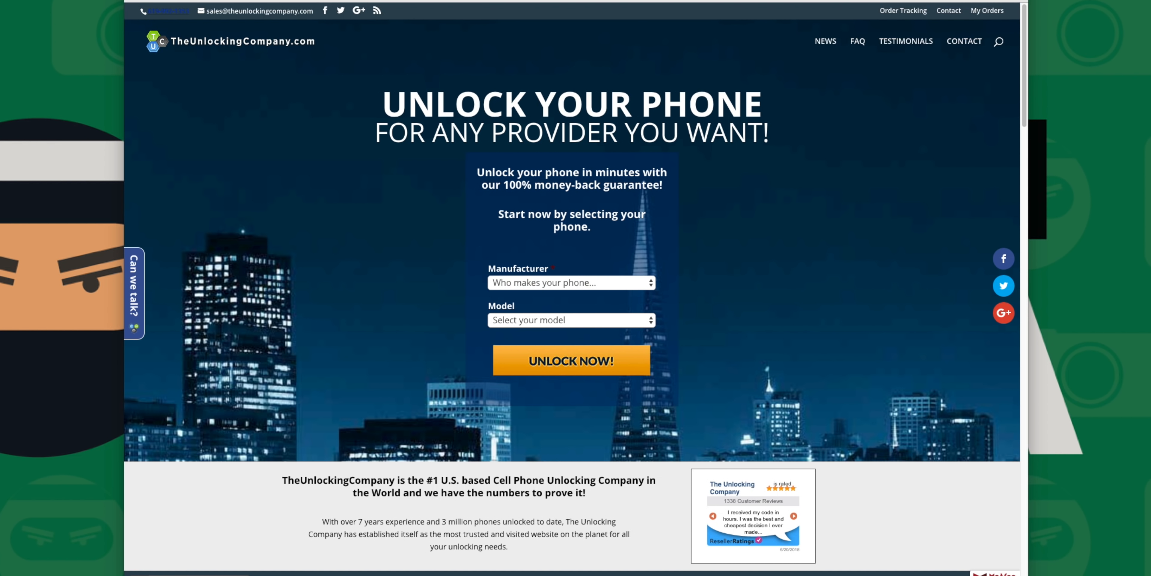
Choose LG as manufacturer and G7 ThinQ as model, then start the unlock order.
{"action": "left_click", "coordinate": [571, 282]}
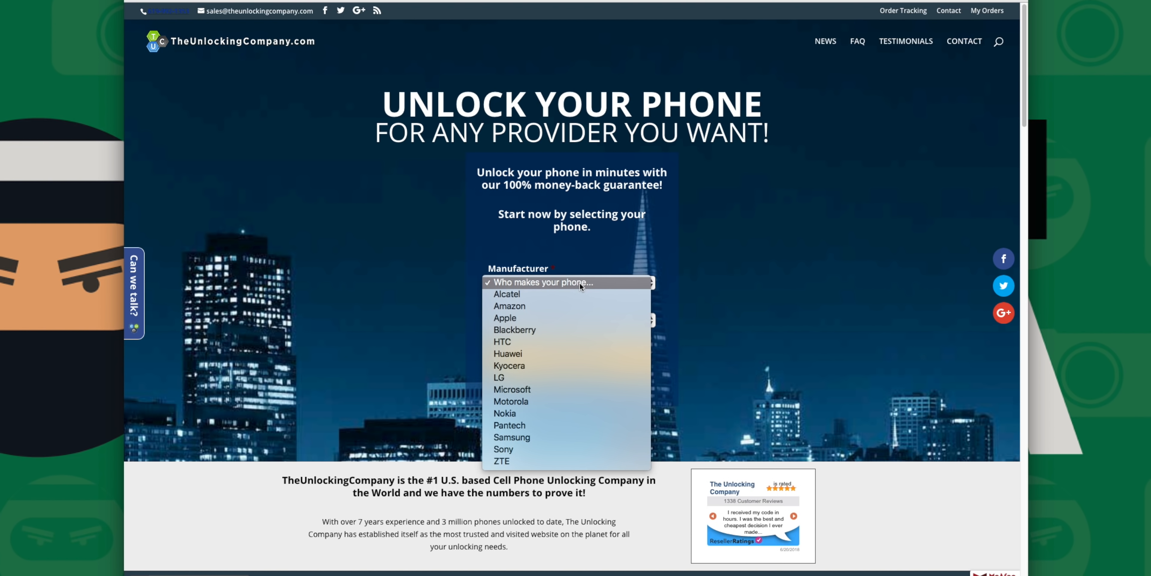
{"action": "left_click", "coordinate": [498, 376]}
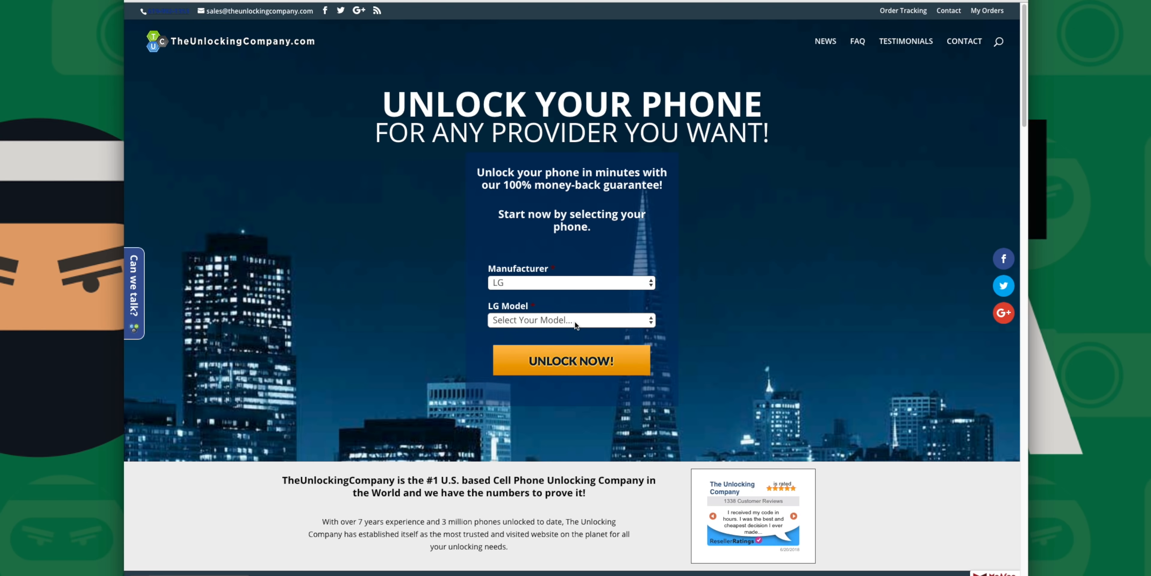
{"action": "left_click", "coordinate": [572, 320]}
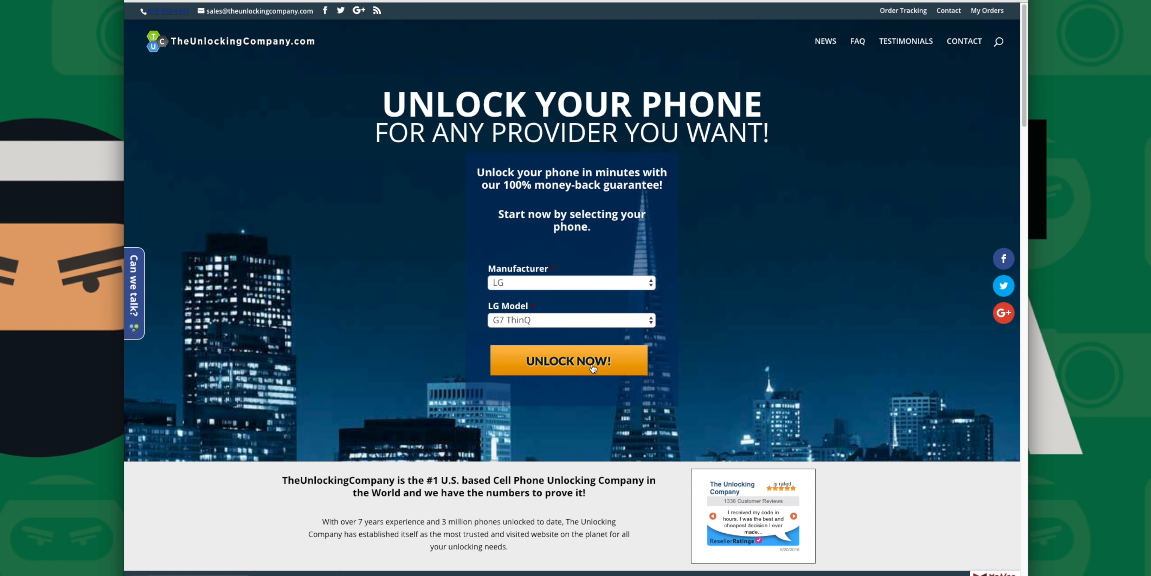
{"action": "left_click", "coordinate": [568, 359]}
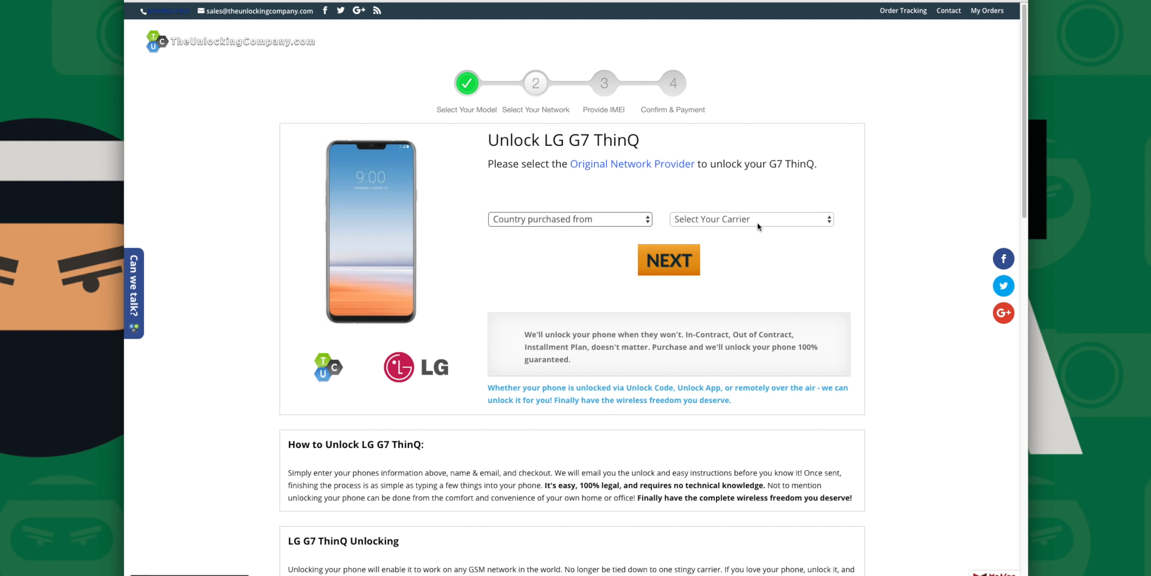
Set the original network to AT&T (United States) and continue to the IMEI details step.
{"action": "left_click", "coordinate": [747, 219]}
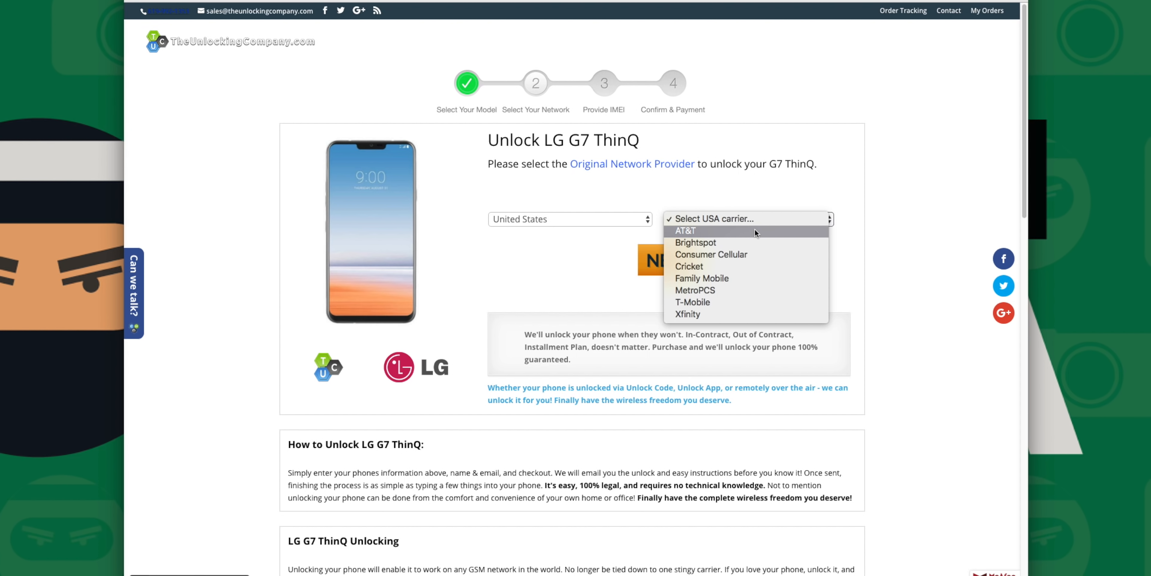
{"action": "left_click", "coordinate": [684, 230]}
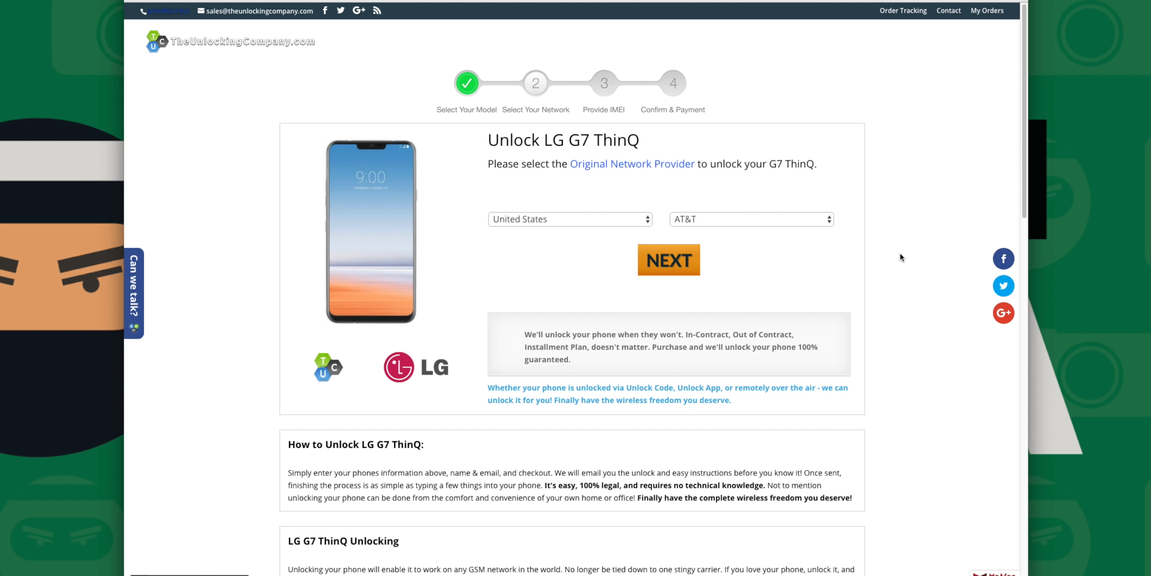
{"action": "left_click", "coordinate": [668, 259]}
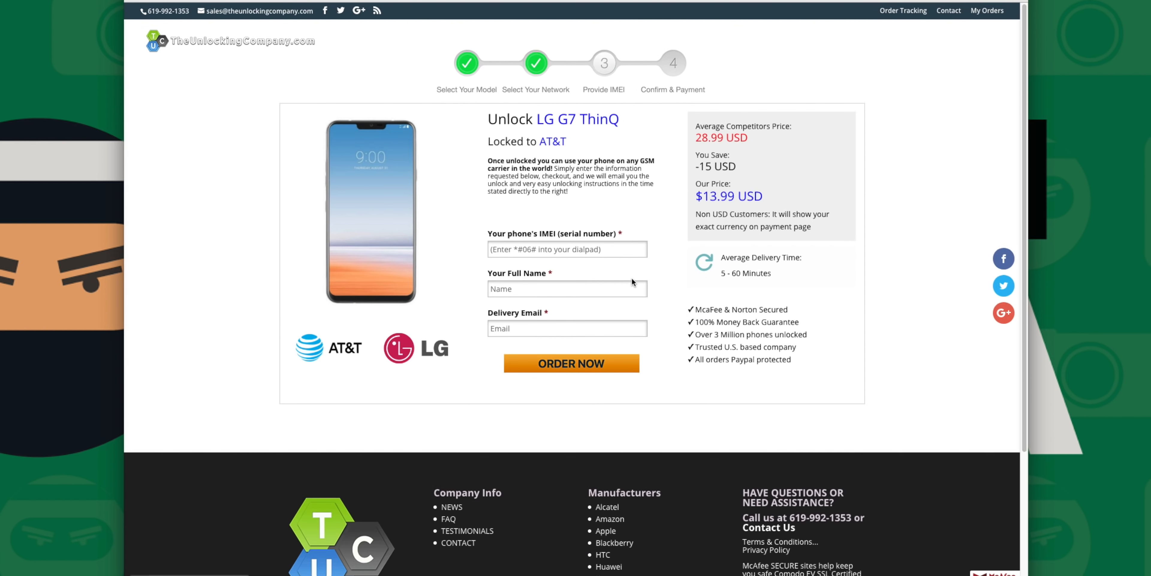
{"action": "type", "text": "Kevin N"}
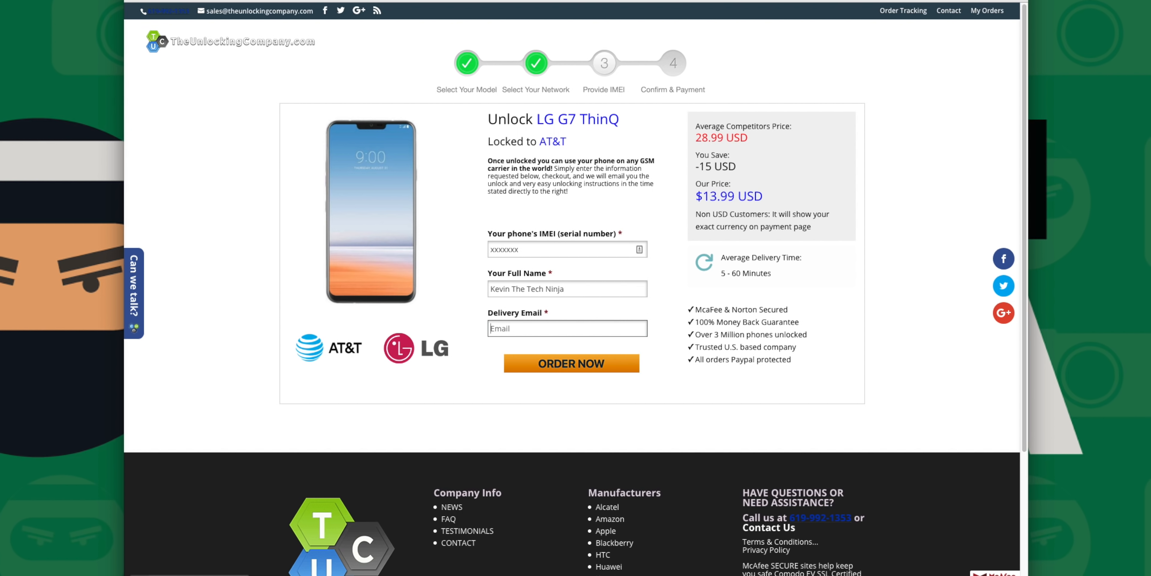
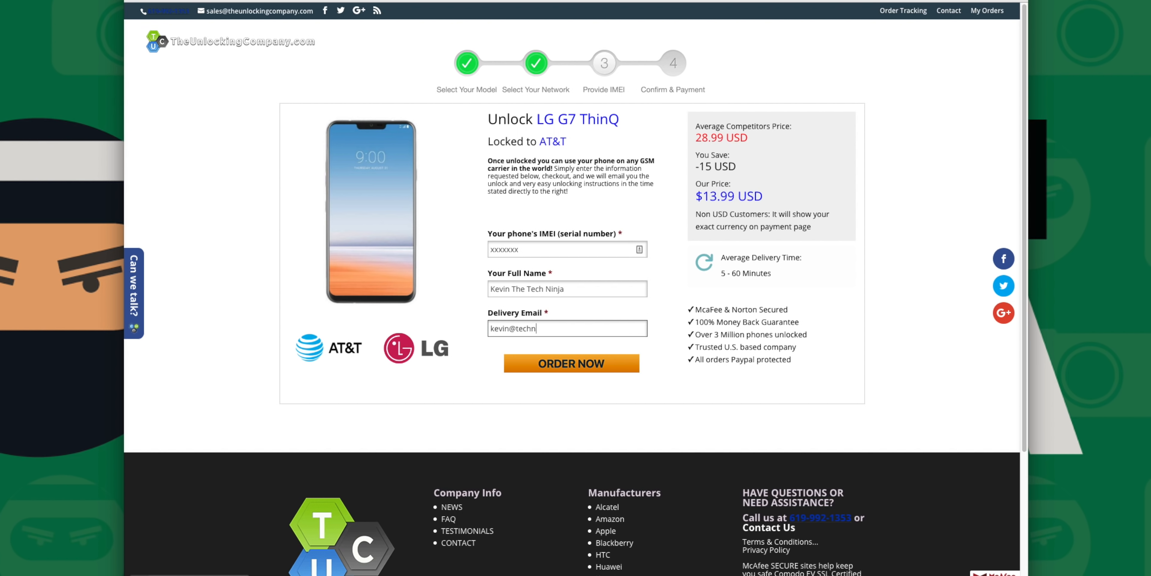